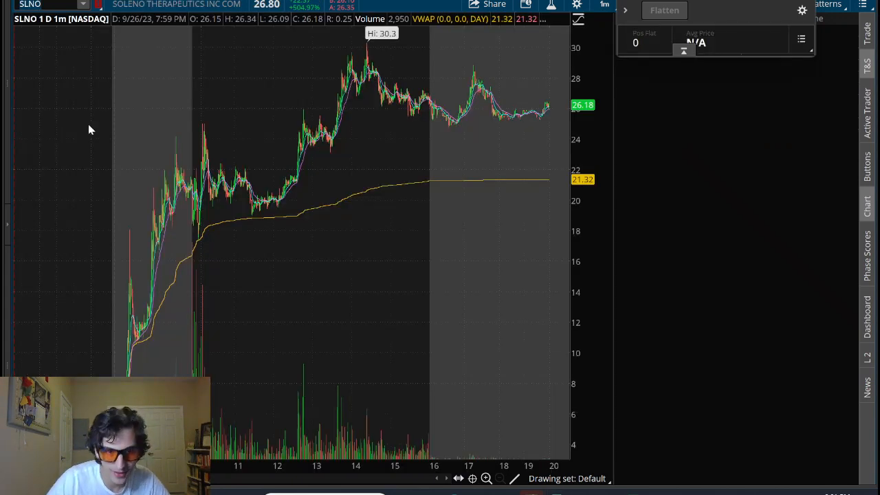
pyautogui.moveTo(237, 157)
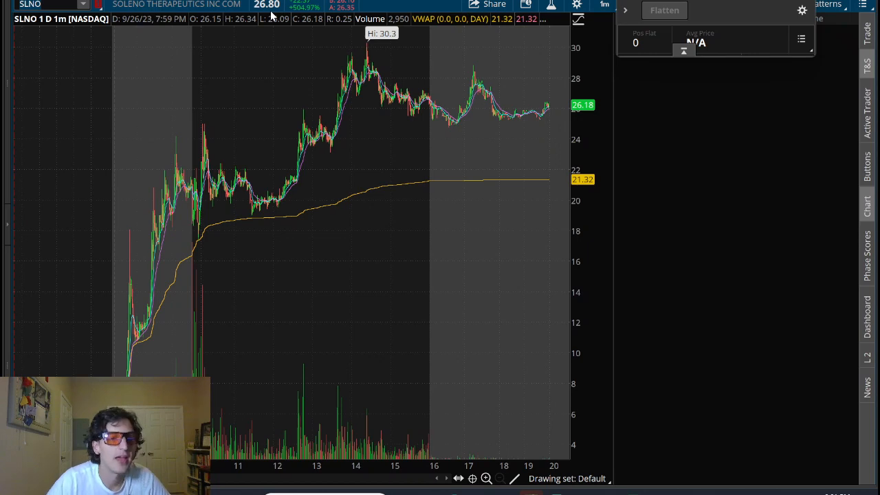
pyautogui.moveTo(127, 310)
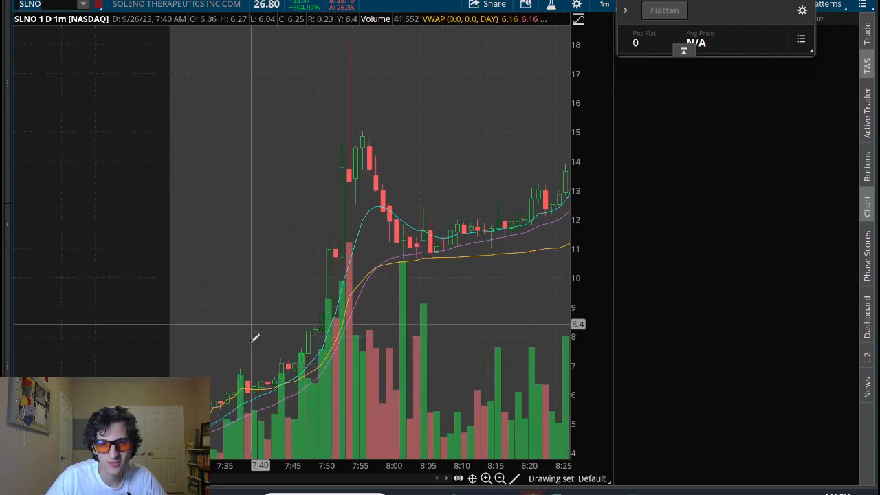
pyautogui.moveTo(328, 330)
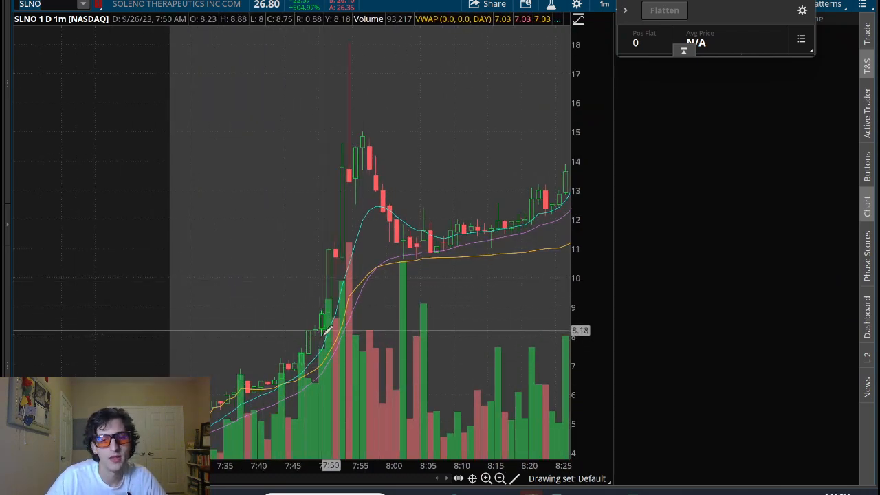
pyautogui.moveTo(327, 281)
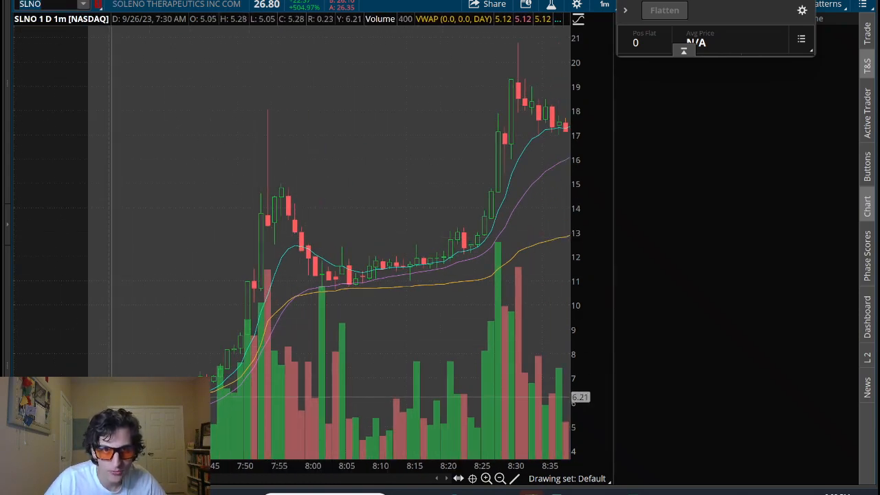
pyautogui.moveTo(457, 289)
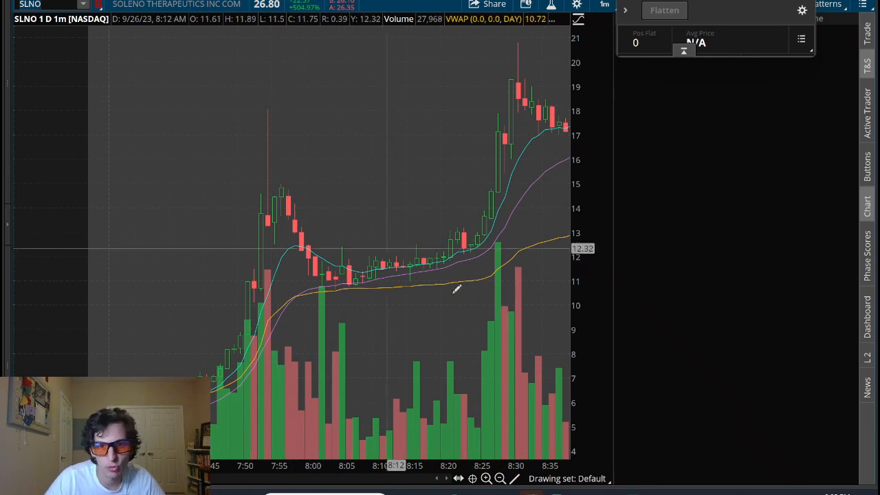
pyautogui.moveTo(261, 110)
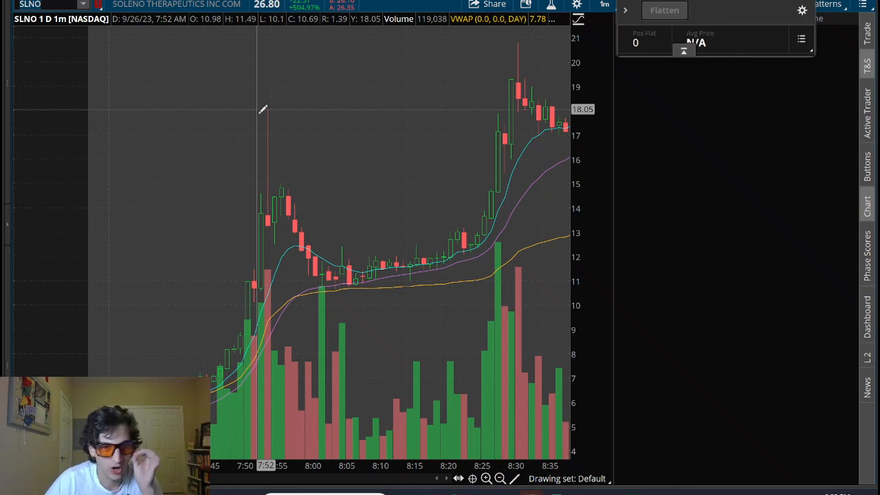
pyautogui.moveTo(337, 283)
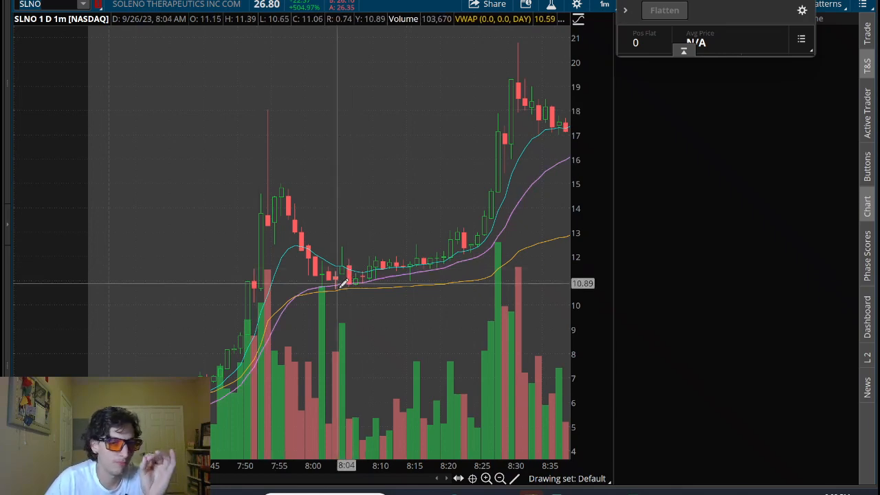
pyautogui.moveTo(270, 107)
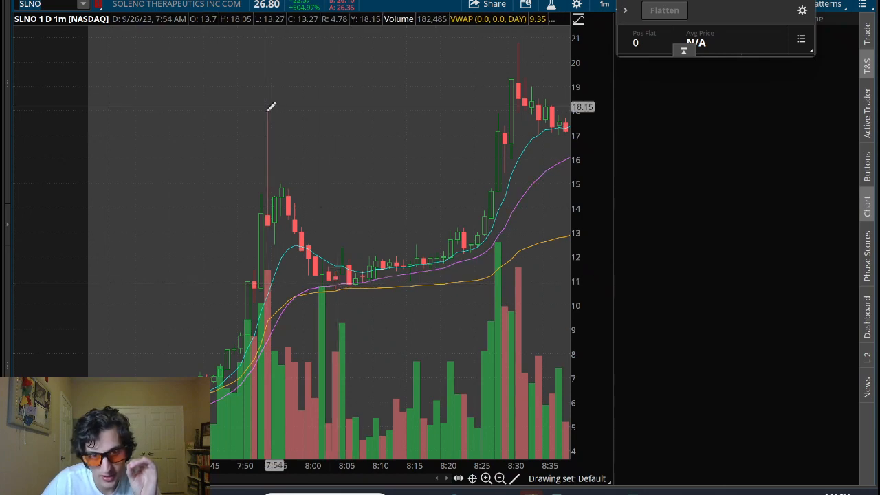
pyautogui.moveTo(351, 283)
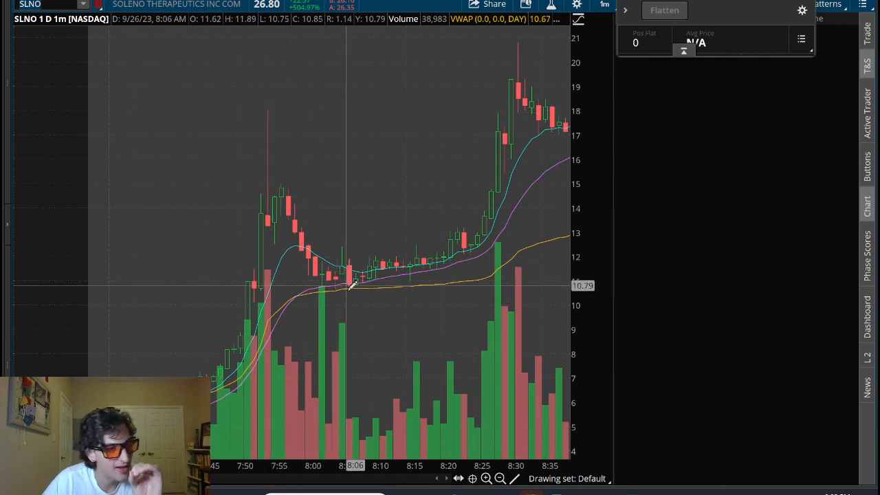
pyautogui.moveTo(433, 263)
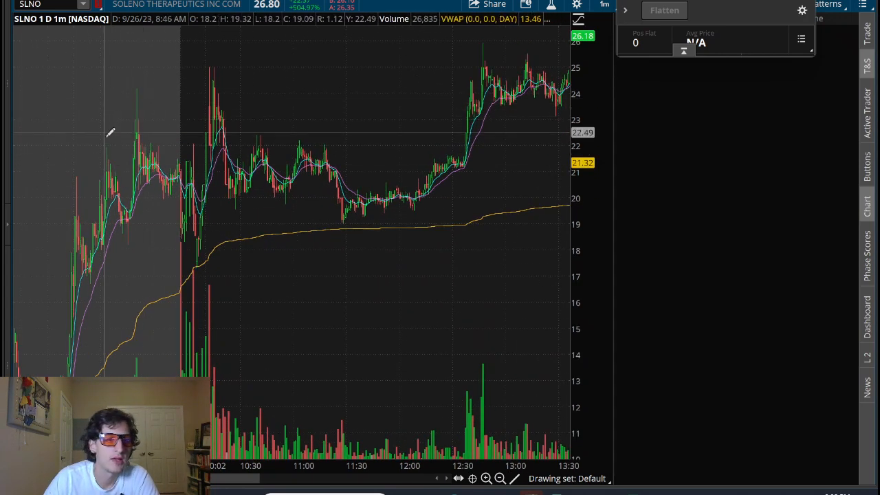
pyautogui.moveTo(182, 142)
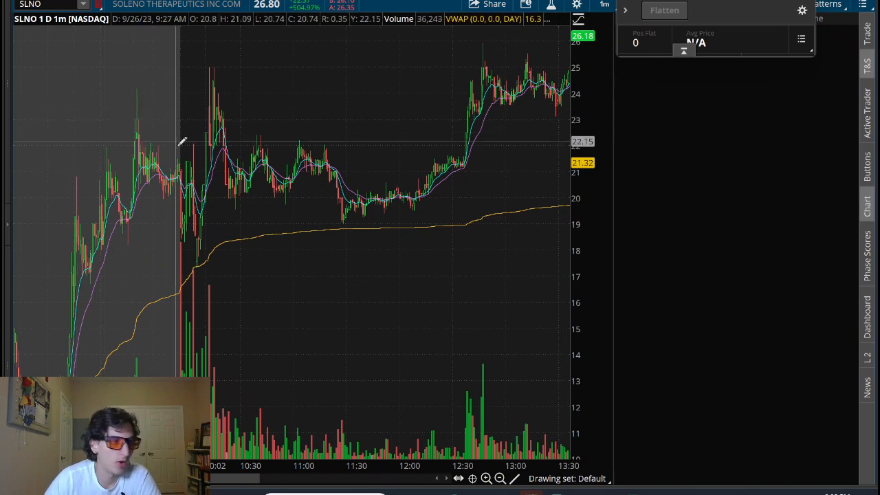
pyautogui.moveTo(183, 142)
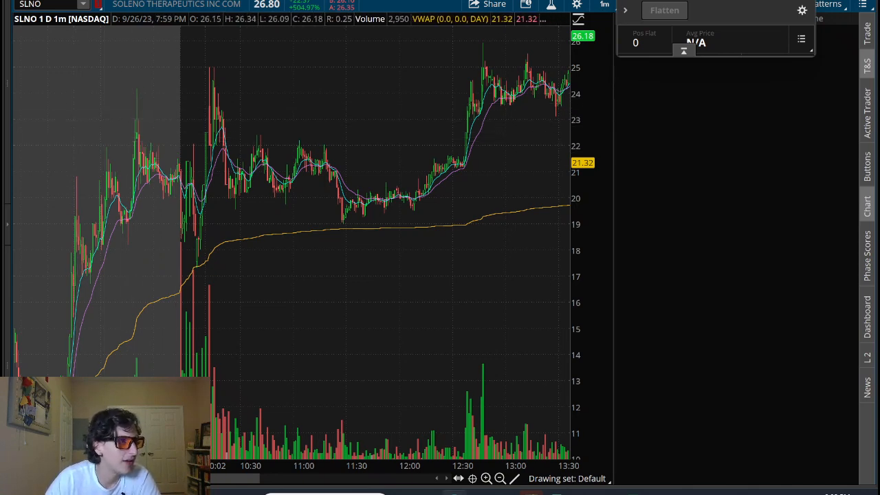
pyautogui.moveTo(271, 96)
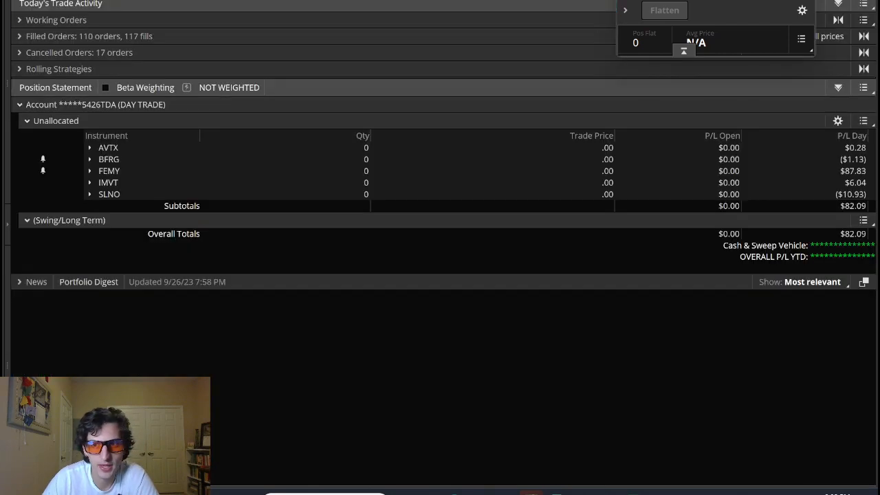
pyautogui.moveTo(476, 182)
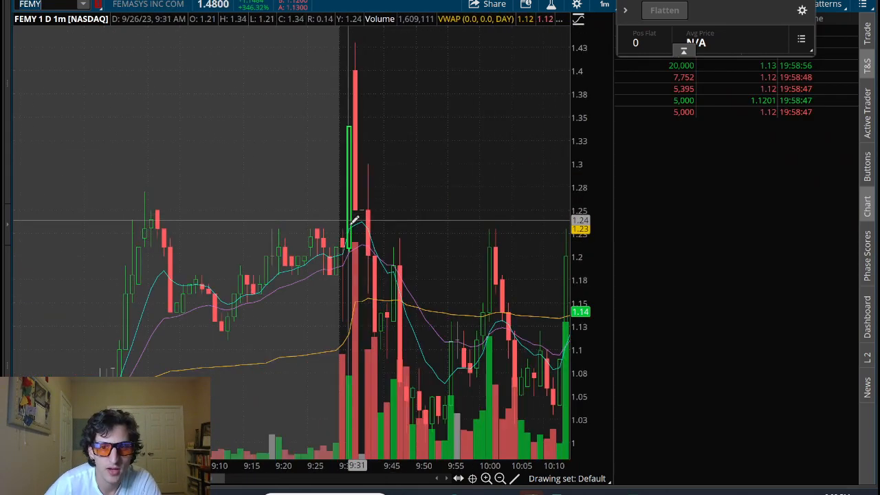
pyautogui.moveTo(347, 254)
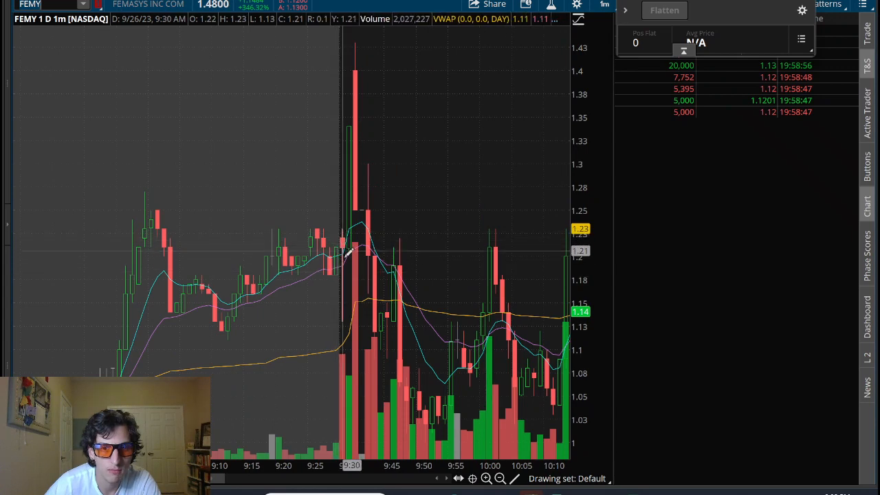
pyautogui.moveTo(347, 247)
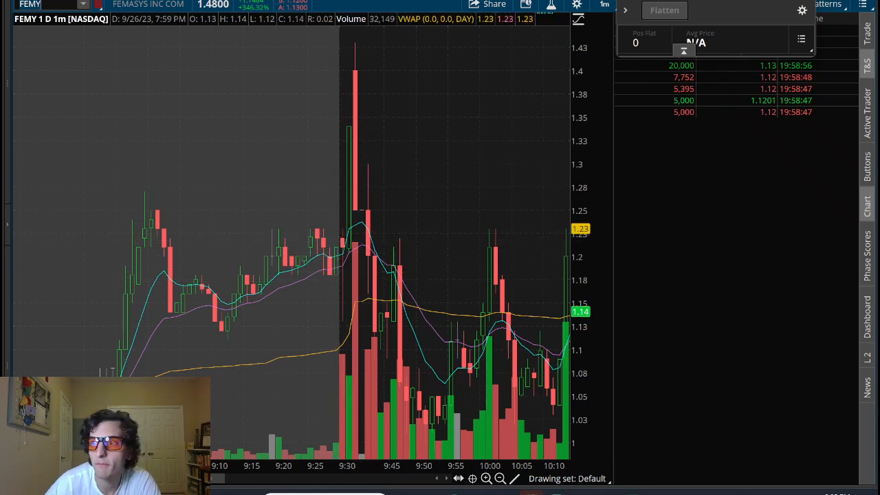
pyautogui.moveTo(350, 237)
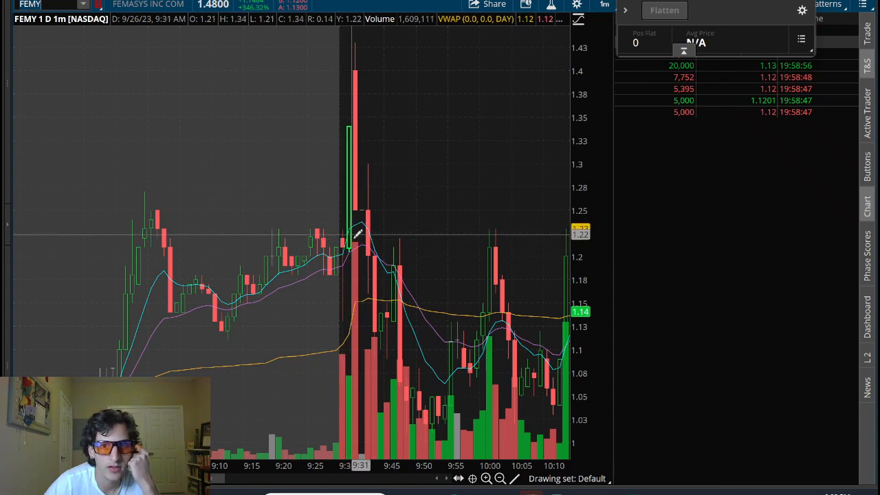
pyautogui.moveTo(361, 115)
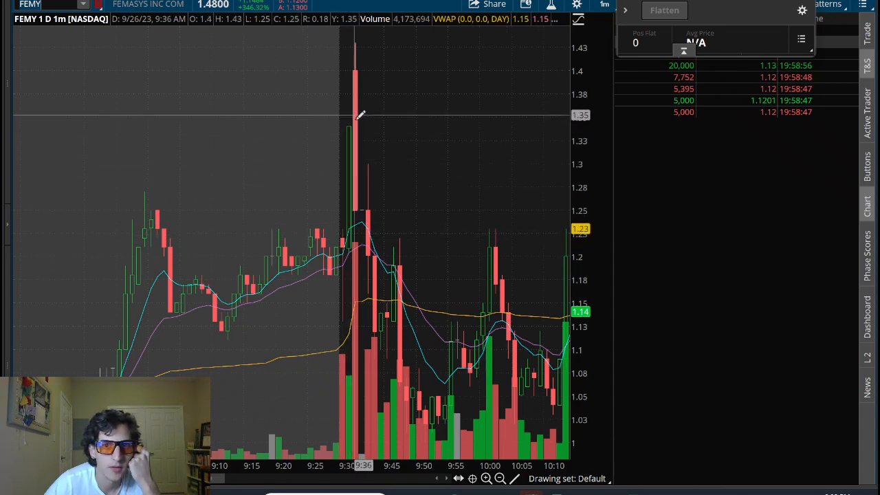
pyautogui.moveTo(364, 93)
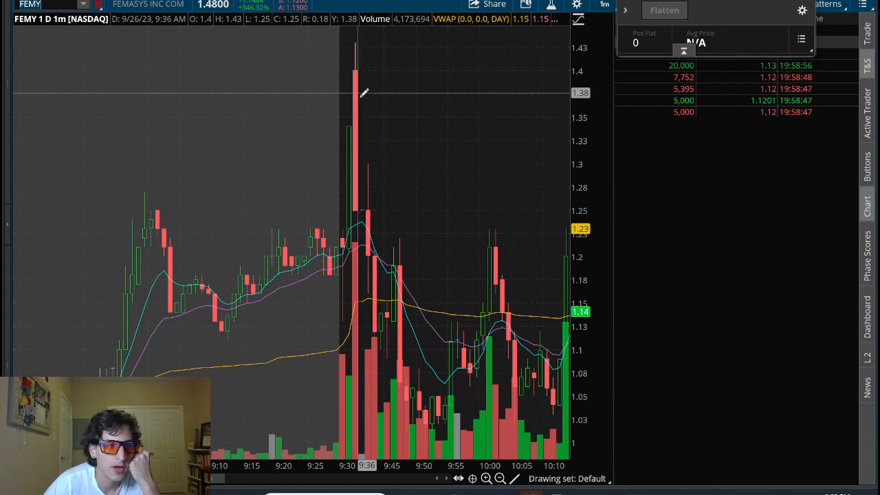
pyautogui.moveTo(509, 39)
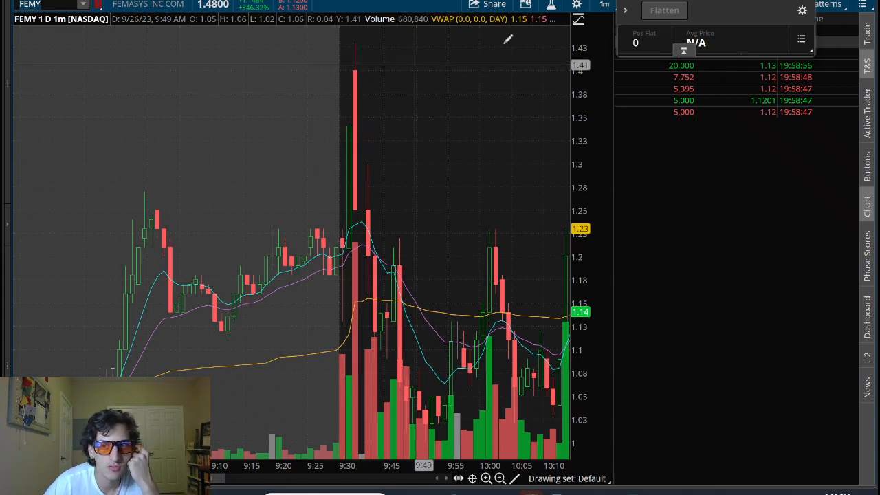
pyautogui.moveTo(351, 106)
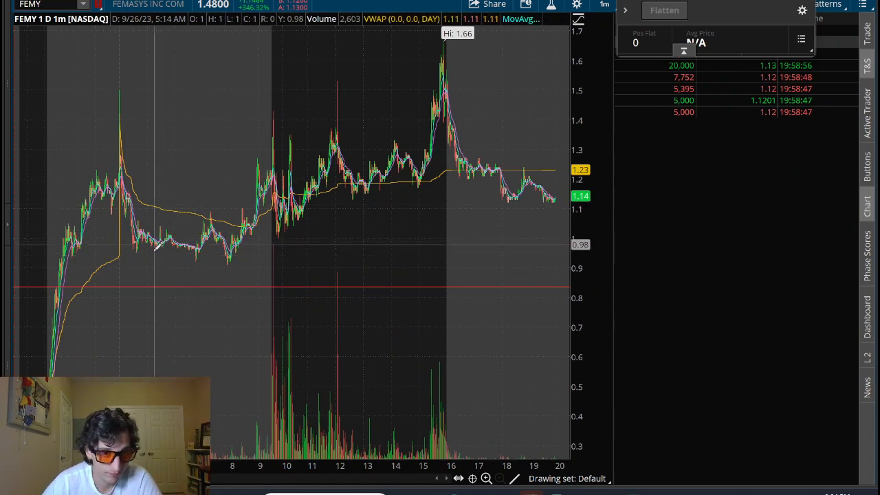
pyautogui.moveTo(68, 258)
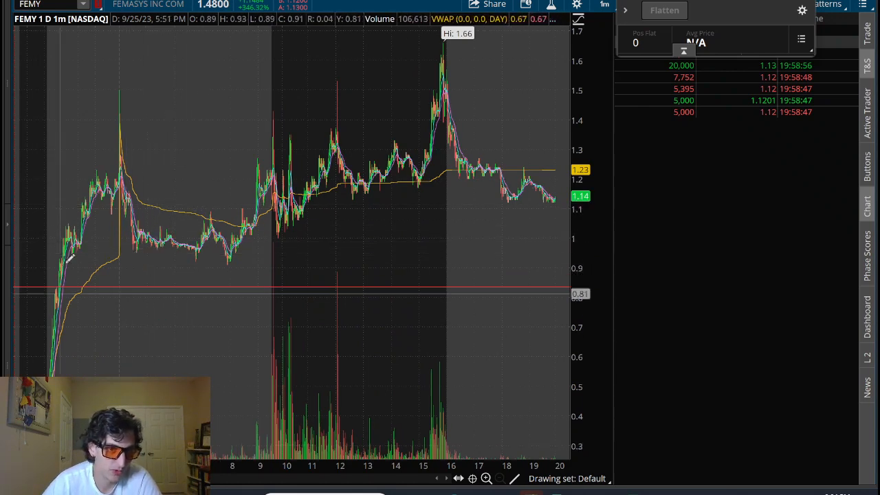
pyautogui.moveTo(138, 138)
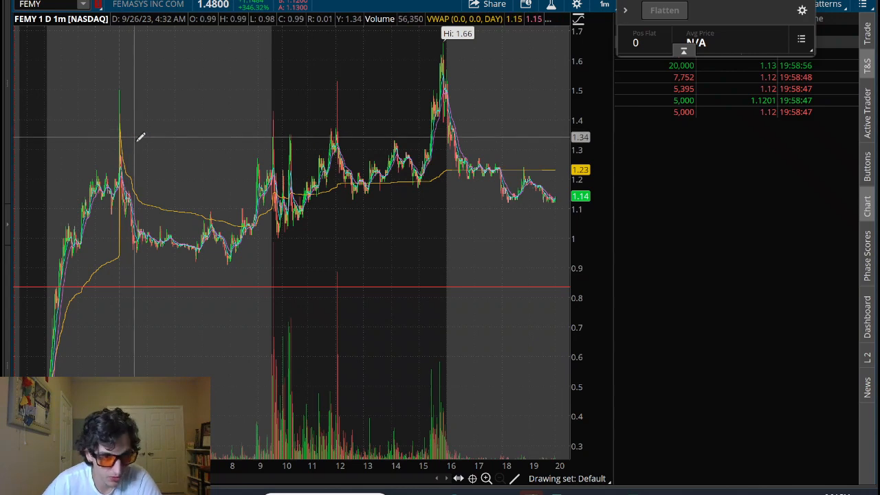
pyautogui.moveTo(144, 223)
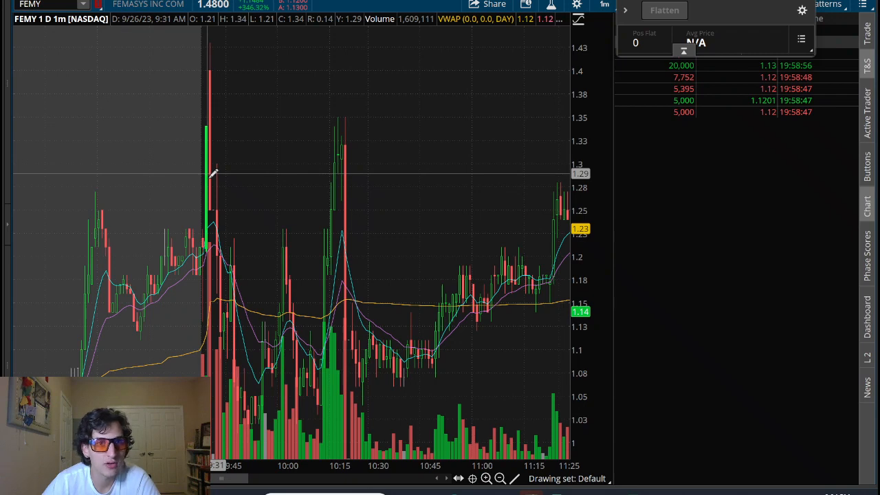
pyautogui.moveTo(220, 76)
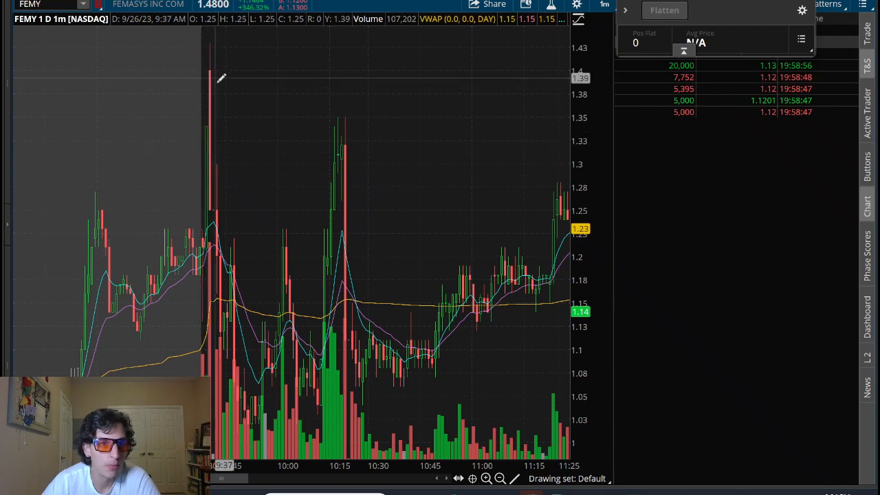
pyautogui.moveTo(211, 213)
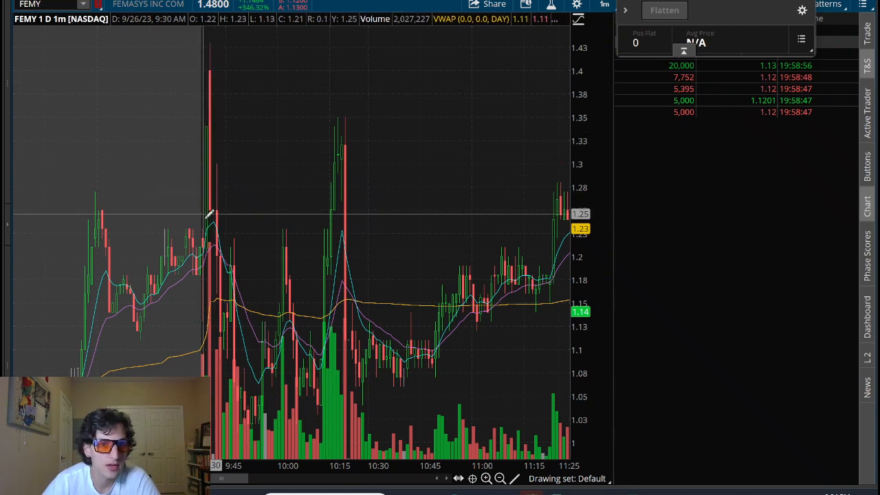
pyautogui.moveTo(230, 282)
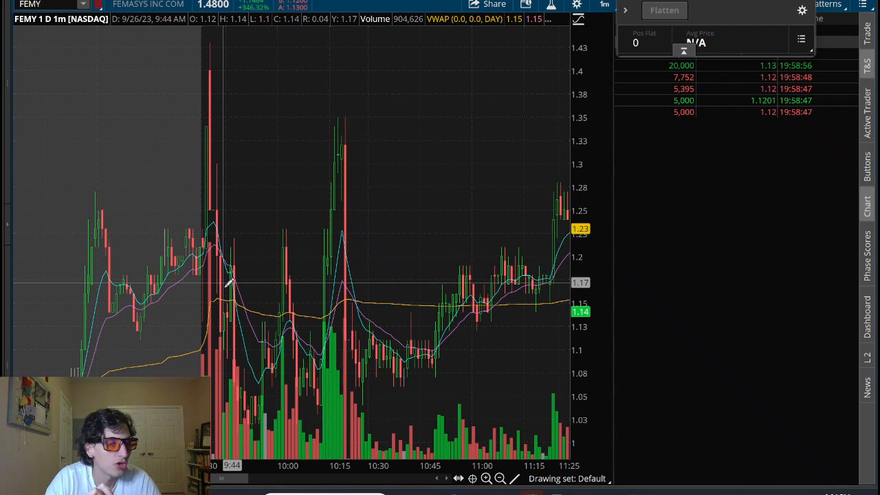
pyautogui.moveTo(246, 333)
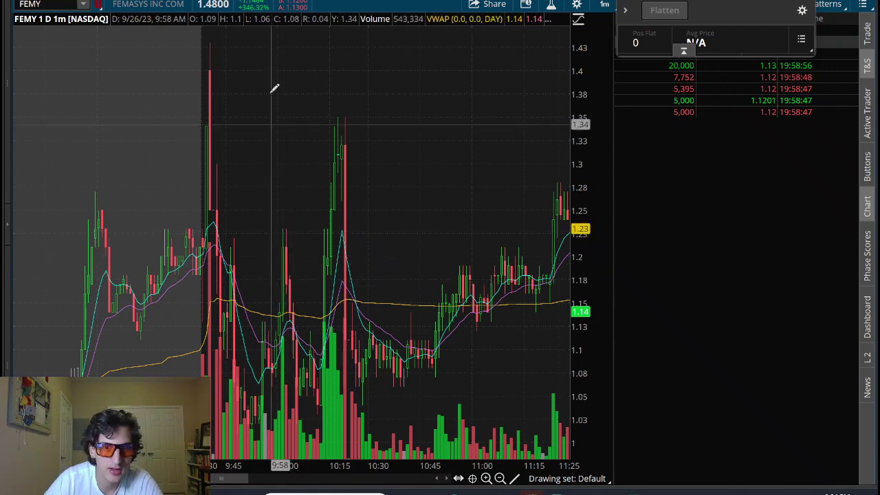
pyautogui.moveTo(295, 68)
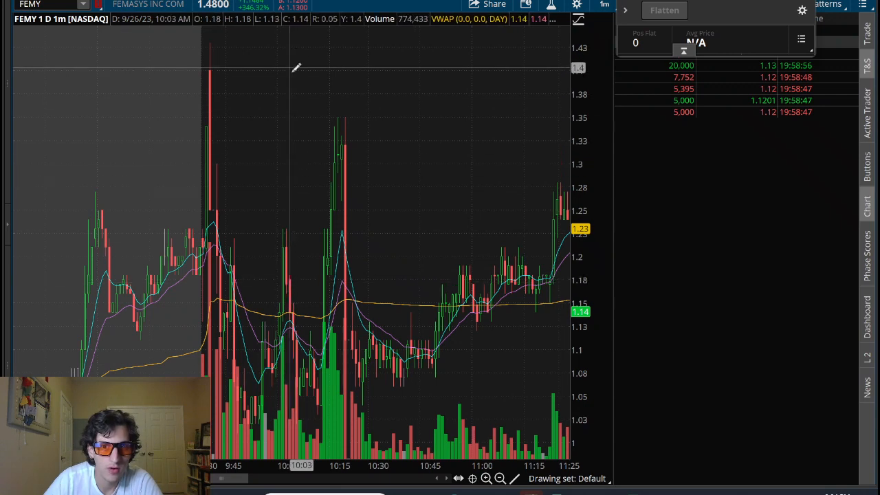
pyautogui.moveTo(337, 231)
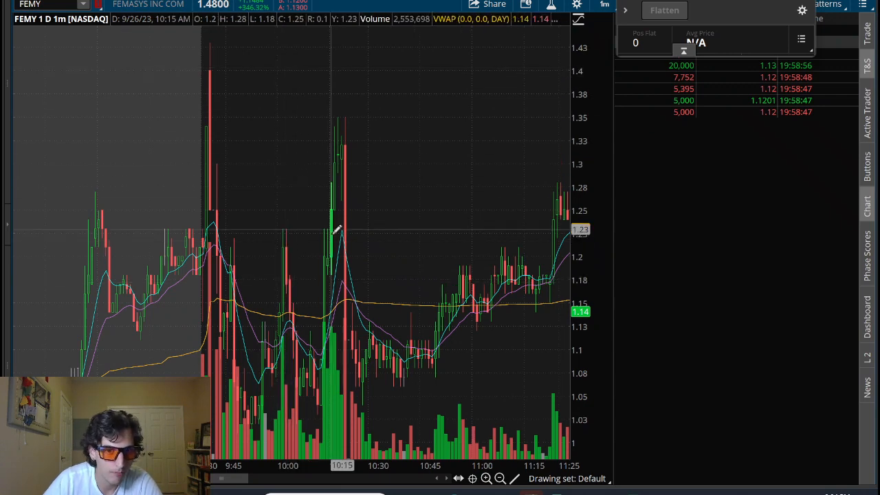
pyautogui.moveTo(326, 309)
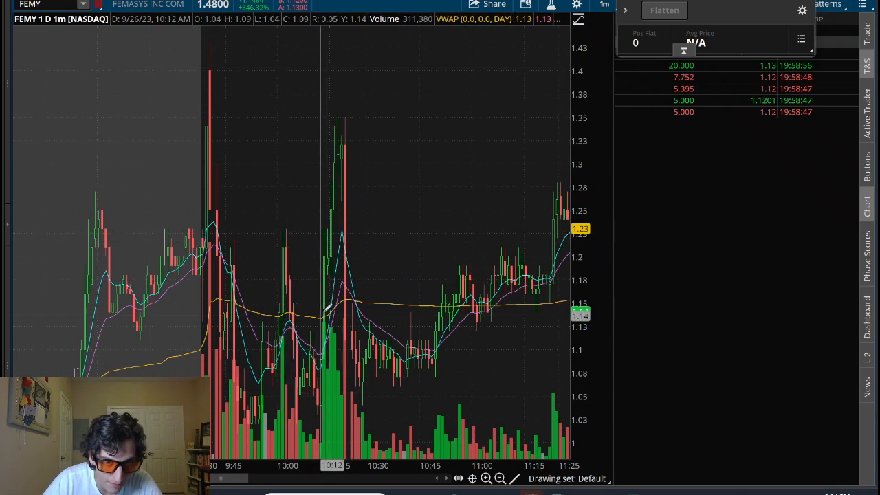
pyautogui.moveTo(347, 168)
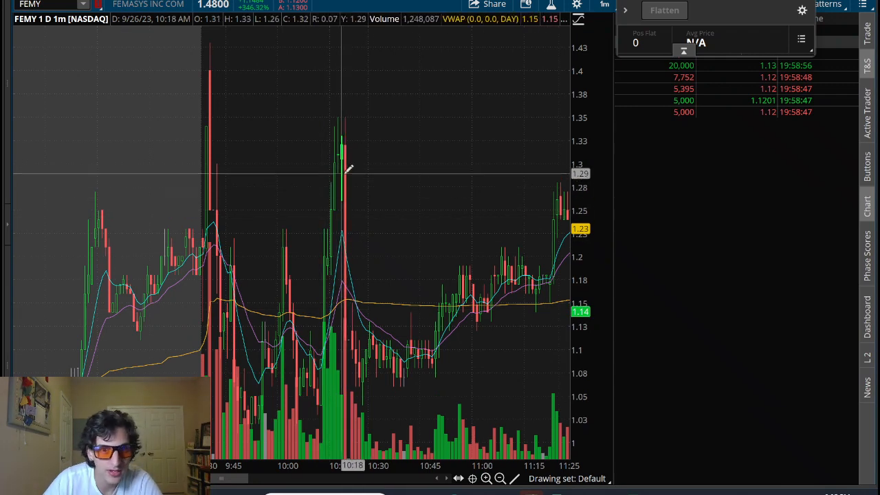
pyautogui.moveTo(323, 46)
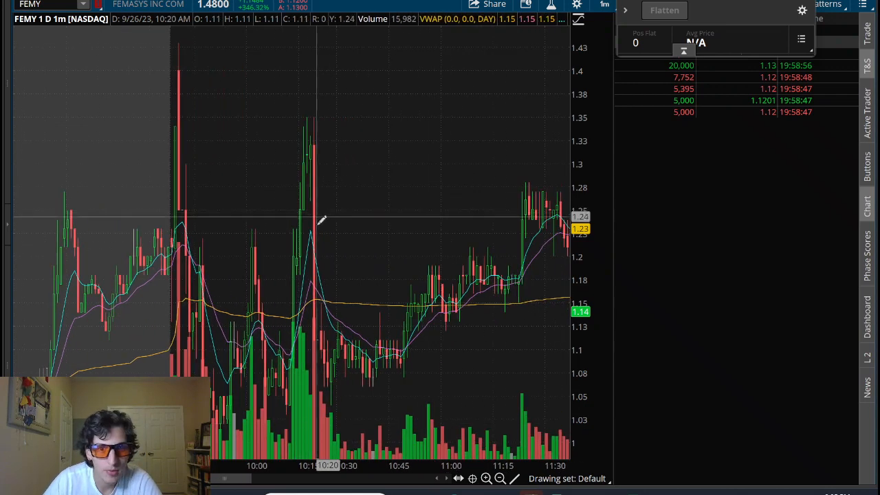
pyautogui.moveTo(306, 142)
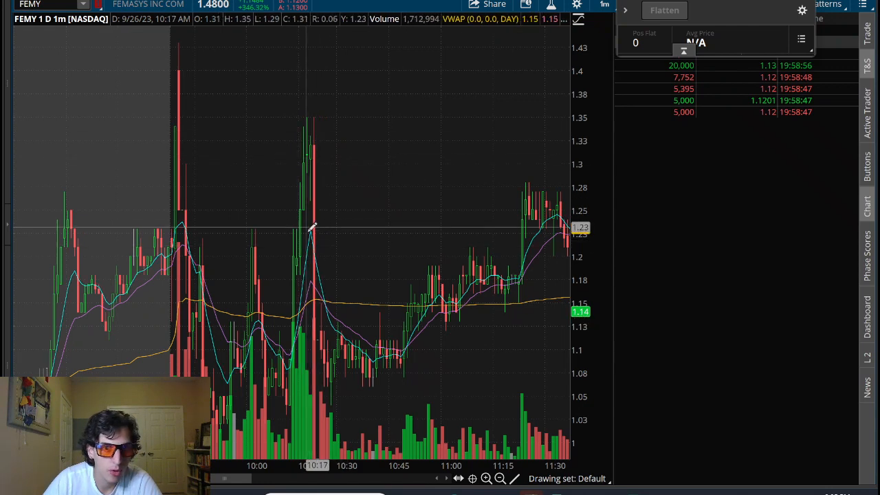
pyautogui.moveTo(315, 259)
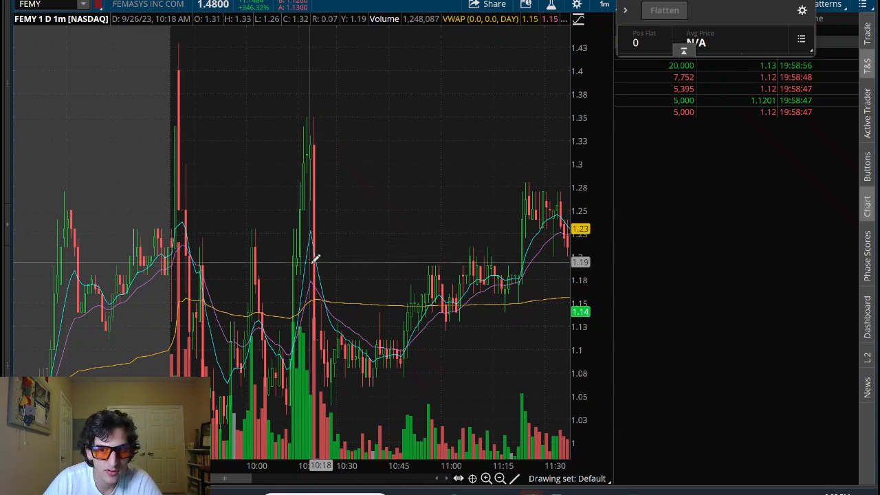
pyautogui.moveTo(316, 230)
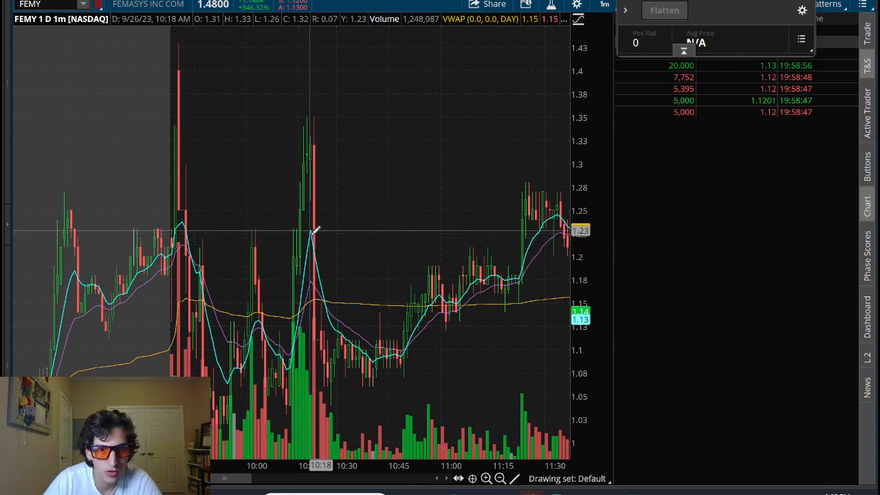
pyautogui.moveTo(289, 224)
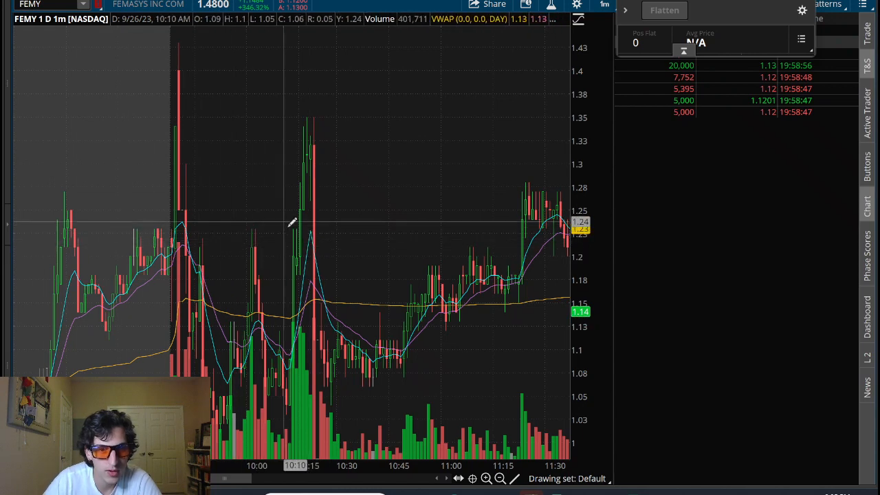
pyautogui.moveTo(319, 228)
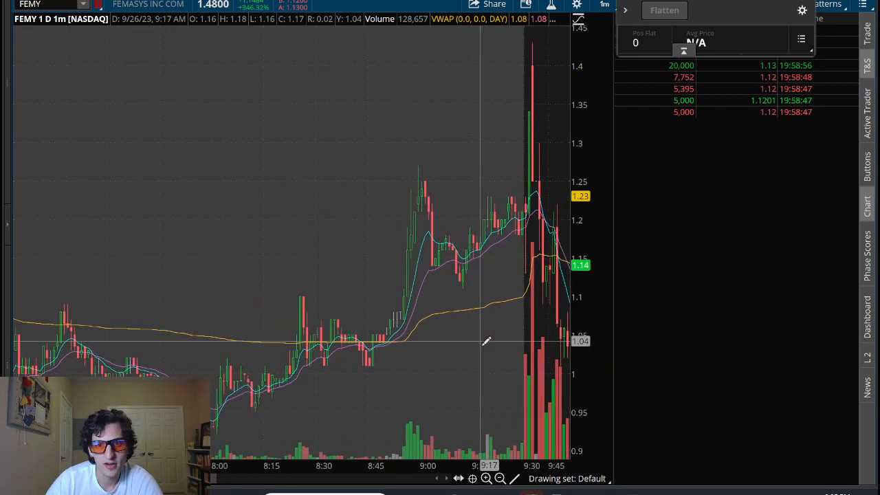
# Step: Zoom FEMY's one-minute chart out to the multi-day view, then into Sept 26, 6:00–10:00
pyautogui.click(500, 479)
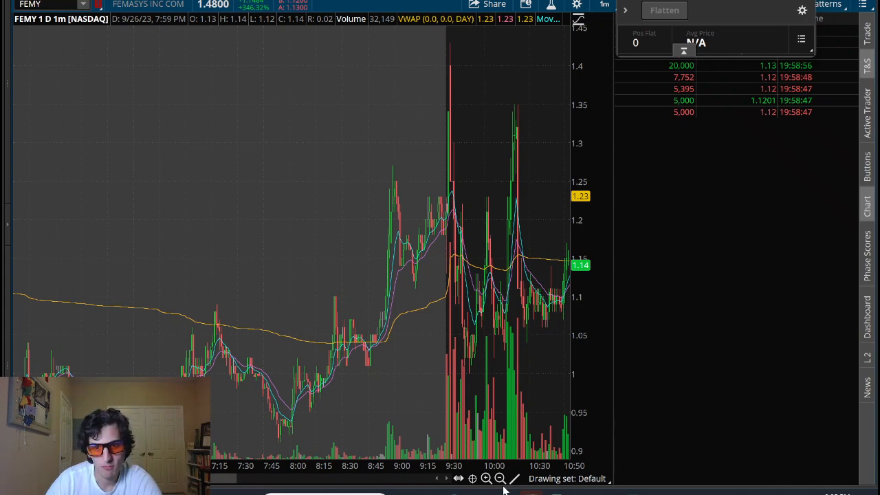
pyautogui.click(500, 478)
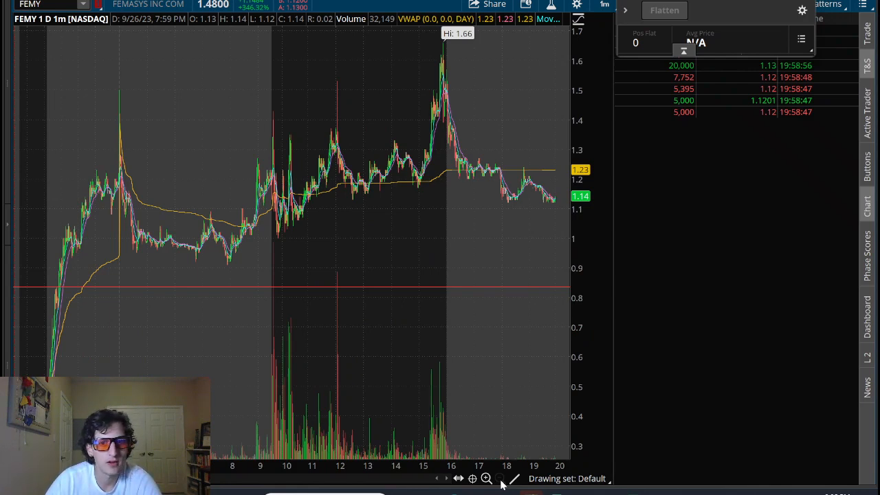
pyautogui.moveTo(343, 261)
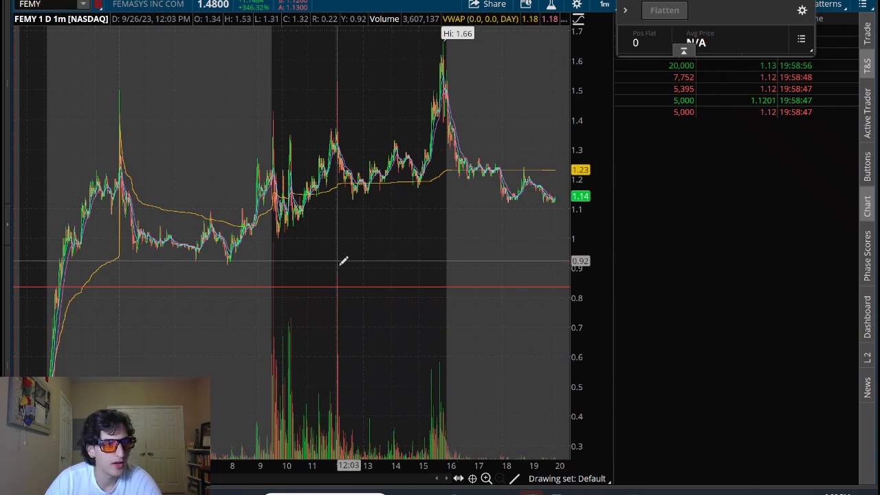
pyautogui.moveTo(309, 262)
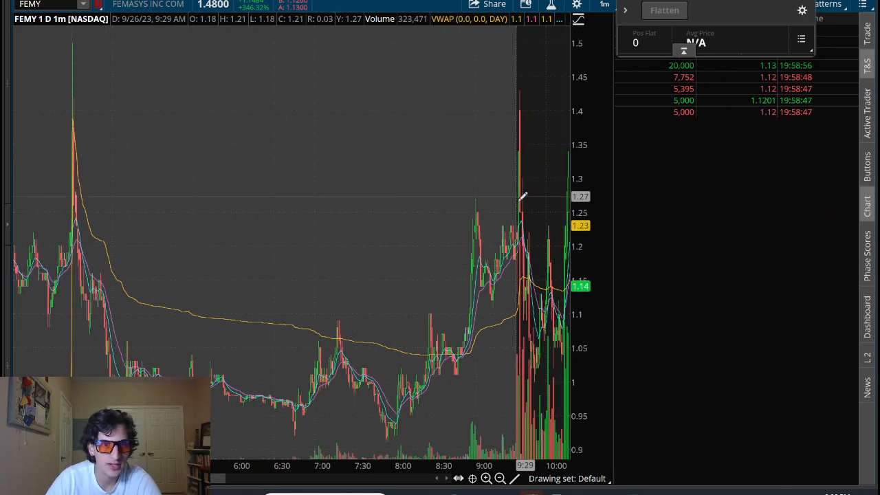
pyautogui.moveTo(524, 199)
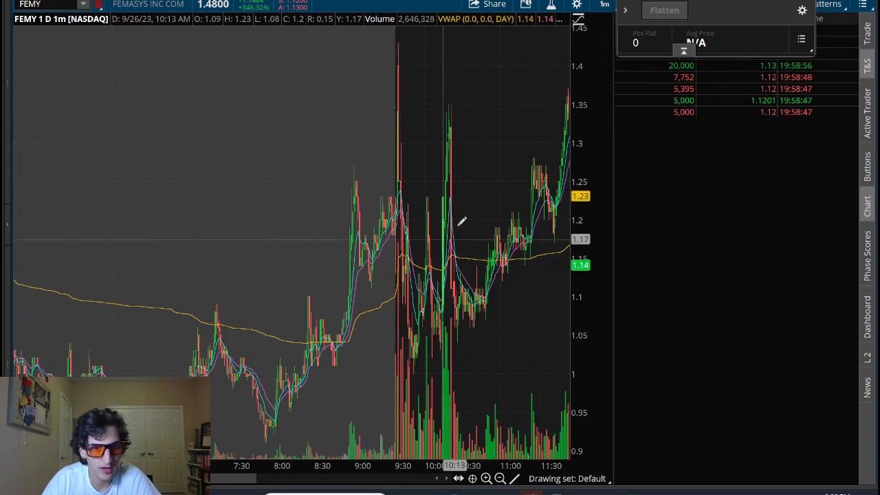
pyautogui.moveTo(466, 150)
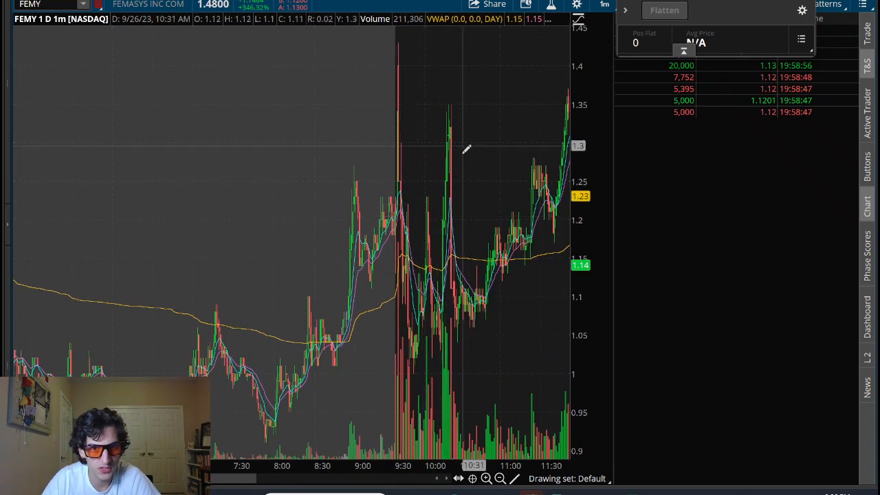
pyautogui.moveTo(431, 164)
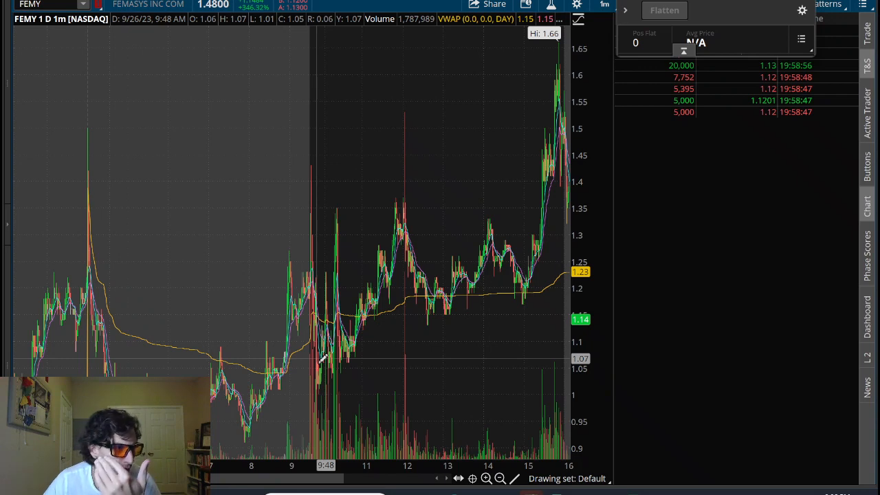
pyautogui.moveTo(317, 357)
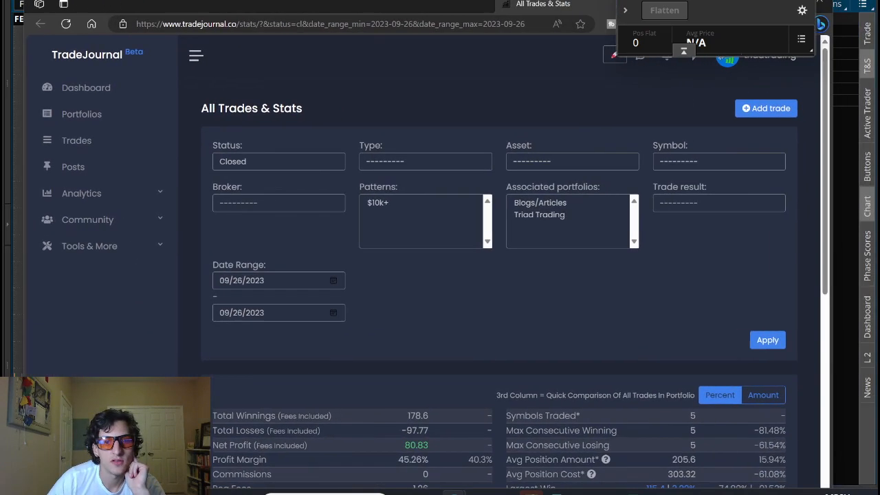
# Step: Scroll down to the 09/26/2023 closed-trade stats: 43 trades, 15 winners, 27 losers
pyautogui.scroll(-3)
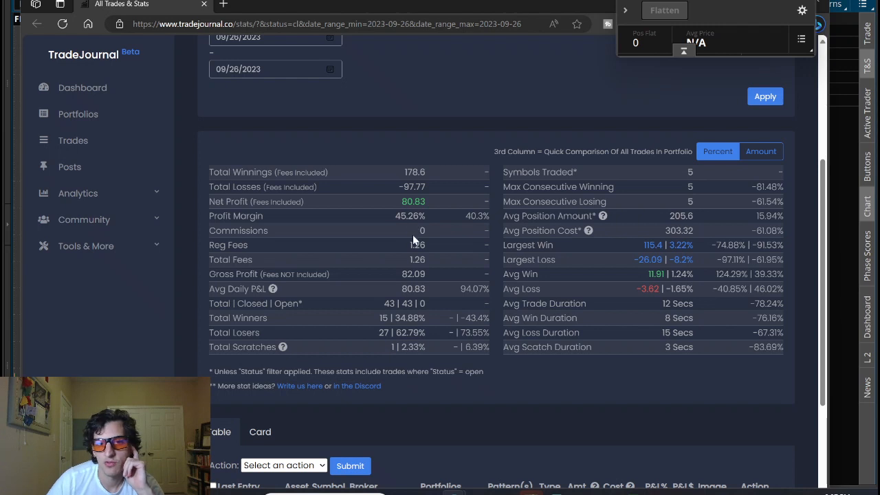
pyautogui.moveTo(443, 233)
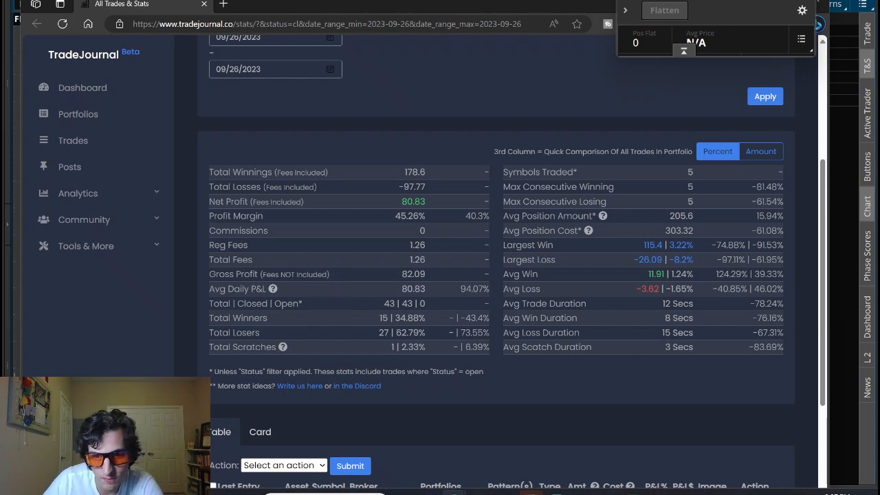
pyautogui.doubleClick(408, 318)
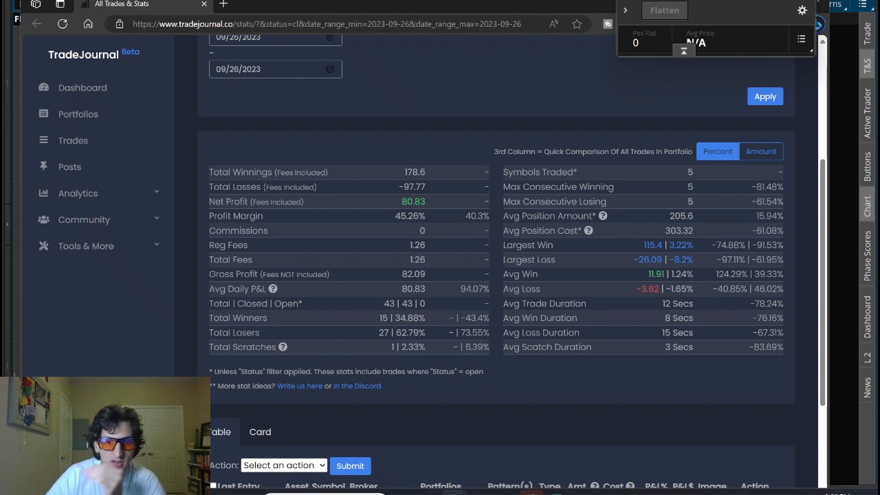
pyautogui.doubleClick(384, 332)
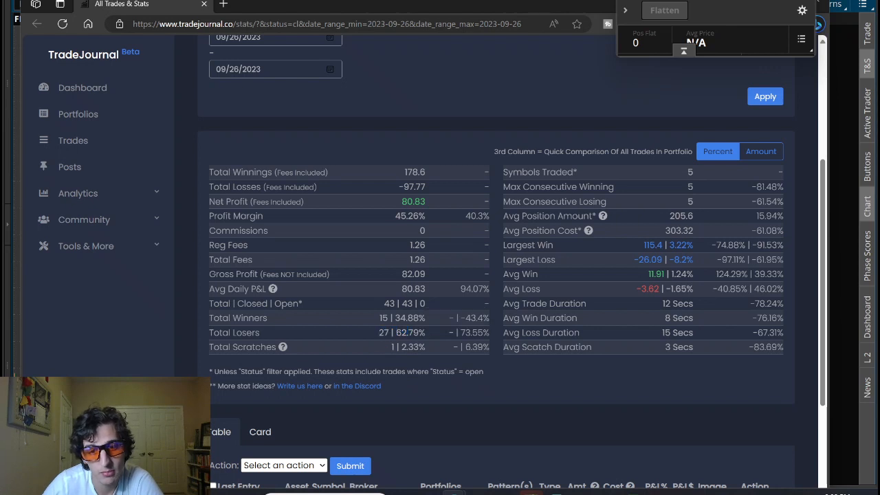
pyautogui.doubleClick(402, 332)
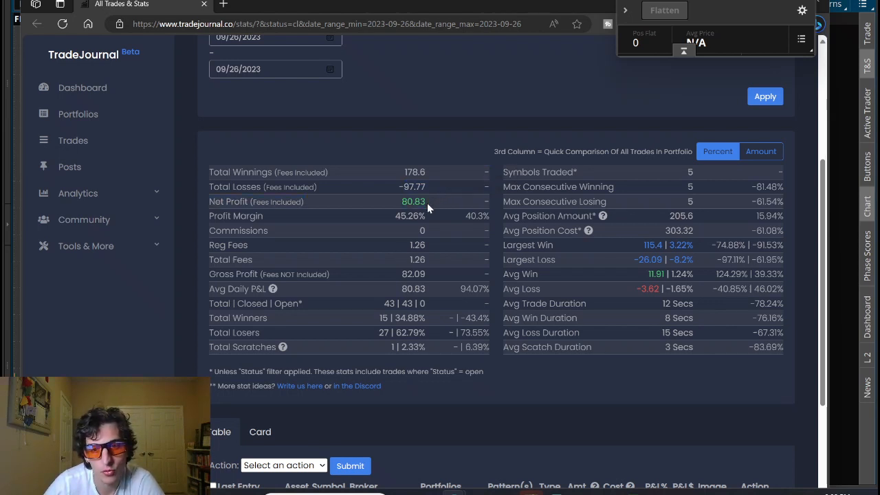
pyautogui.moveTo(388, 158)
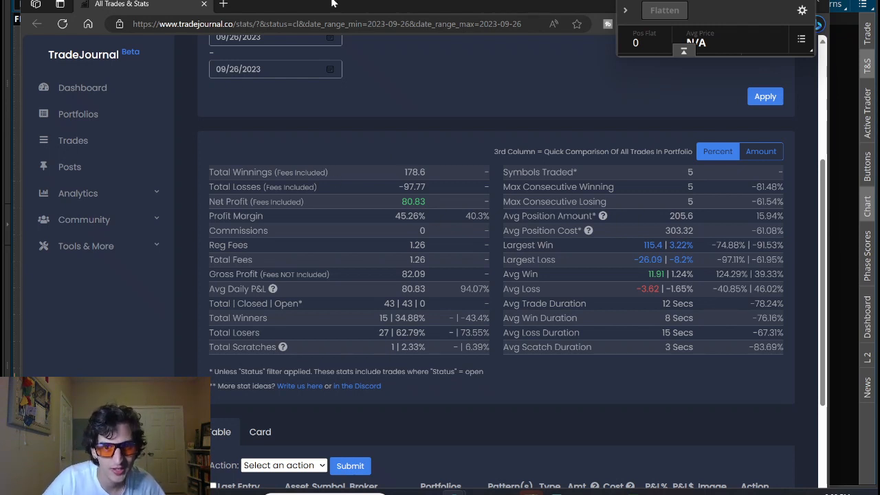
# Step: Scroll through the trade table, then move to the yearly trading P/L calendar
pyautogui.scroll(-3)
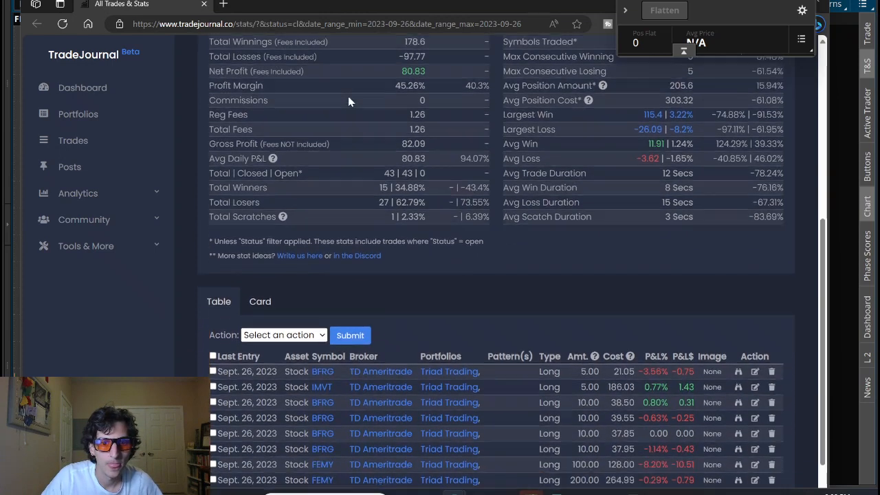
pyautogui.scroll(-3)
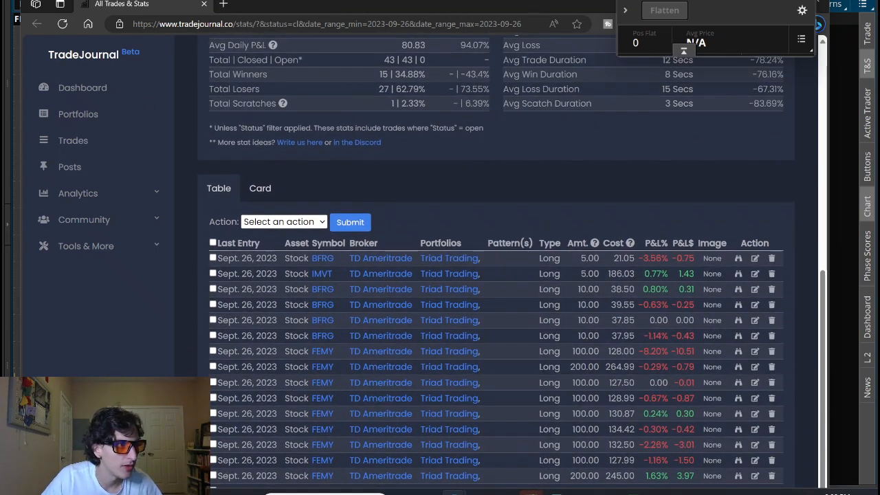
pyautogui.click(371, 4)
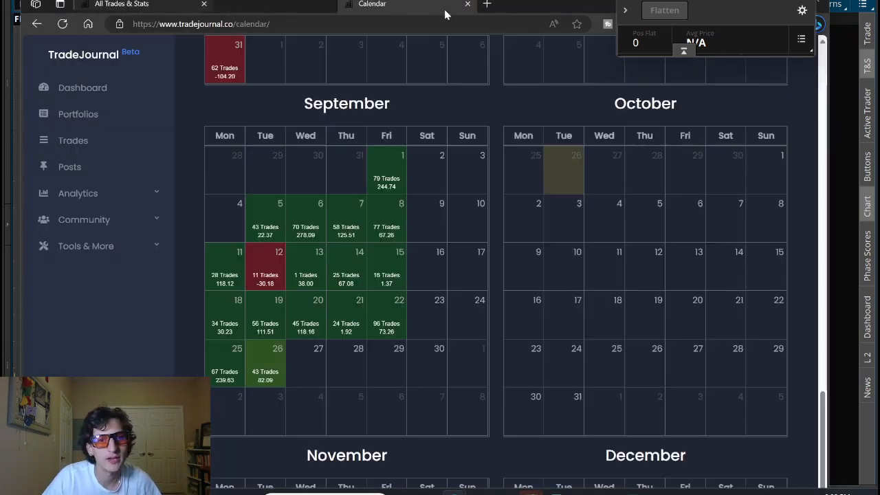
pyautogui.scroll(-3)
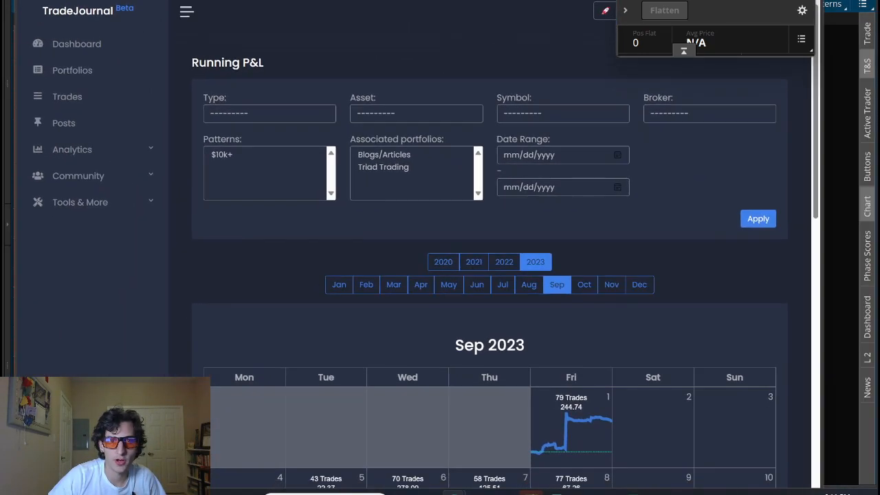
pyautogui.scroll(-3)
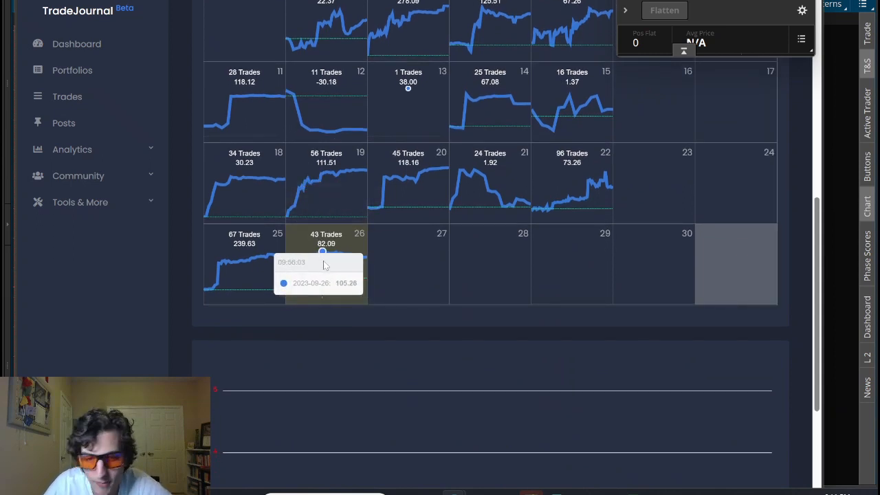
pyautogui.moveTo(364, 276)
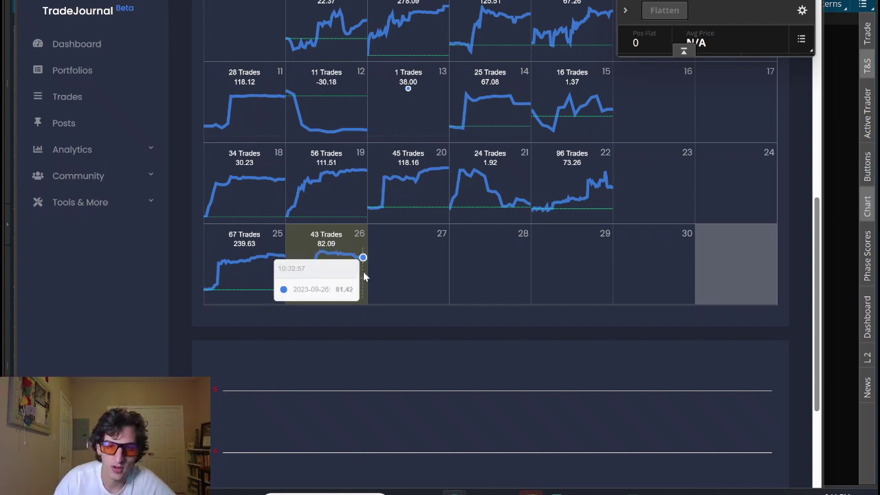
pyautogui.moveTo(320, 268)
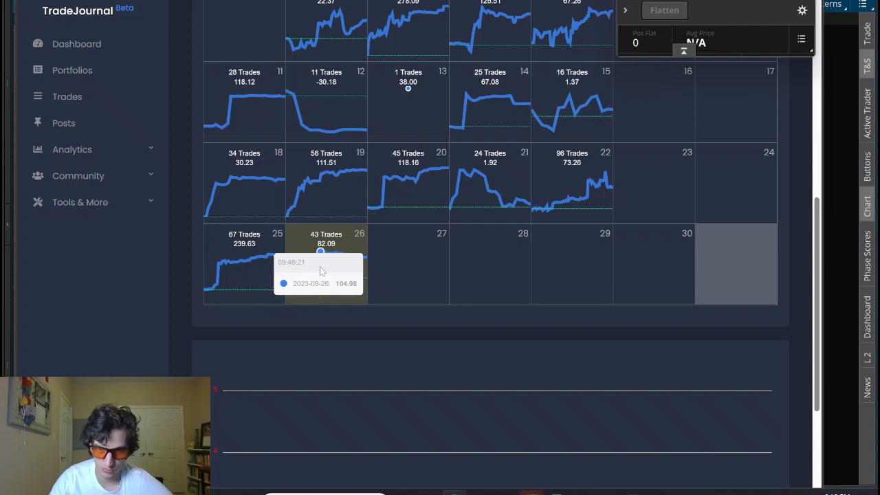
pyautogui.moveTo(255, 275)
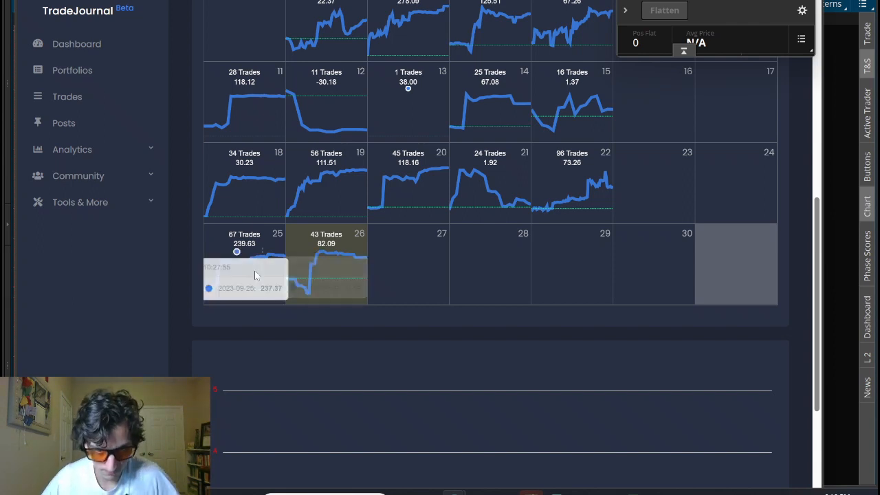
pyautogui.moveTo(306, 303)
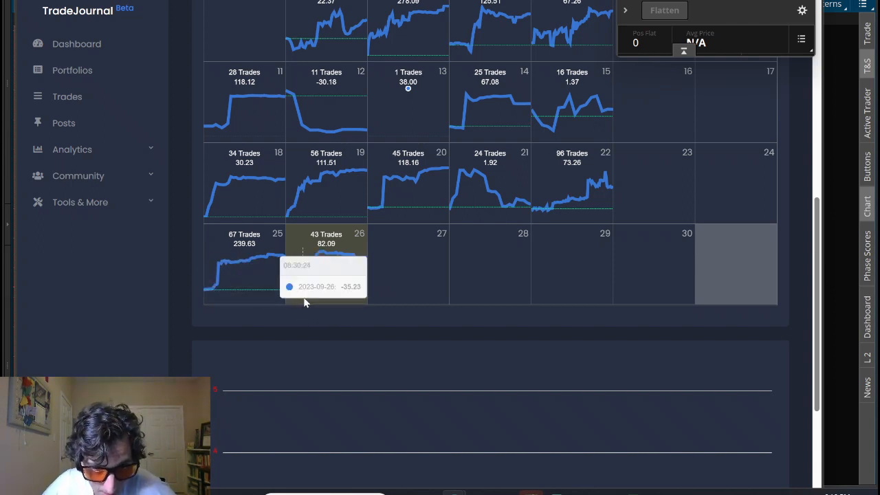
pyautogui.moveTo(307, 297)
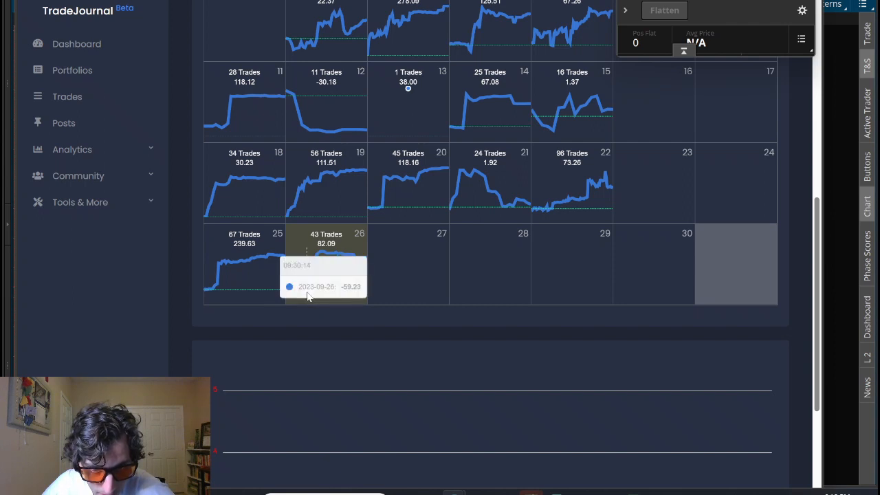
pyautogui.moveTo(318, 267)
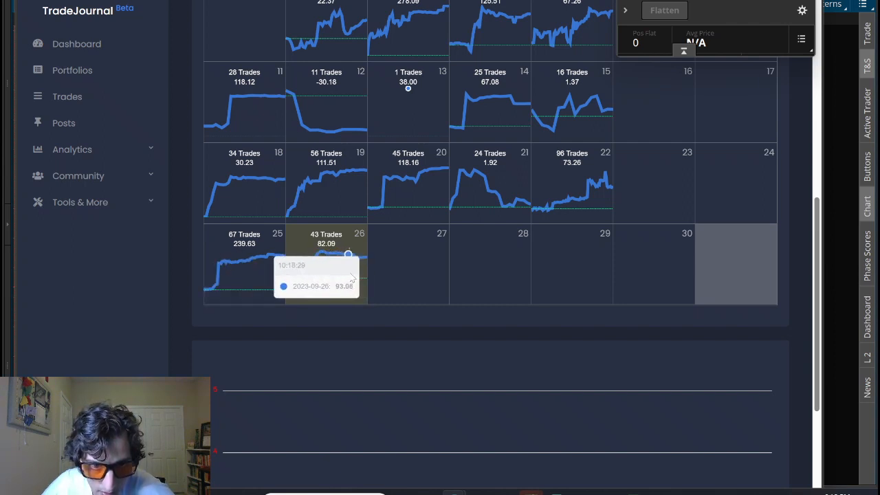
pyautogui.moveTo(326, 254)
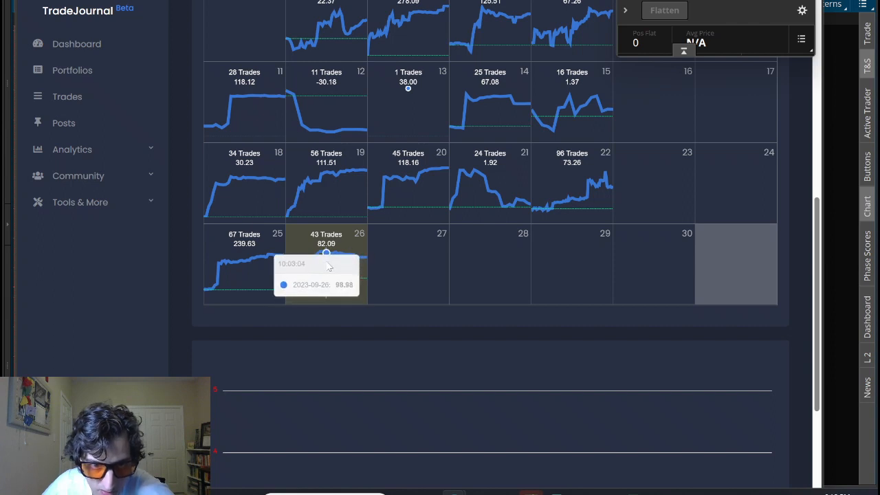
pyautogui.moveTo(377, 168)
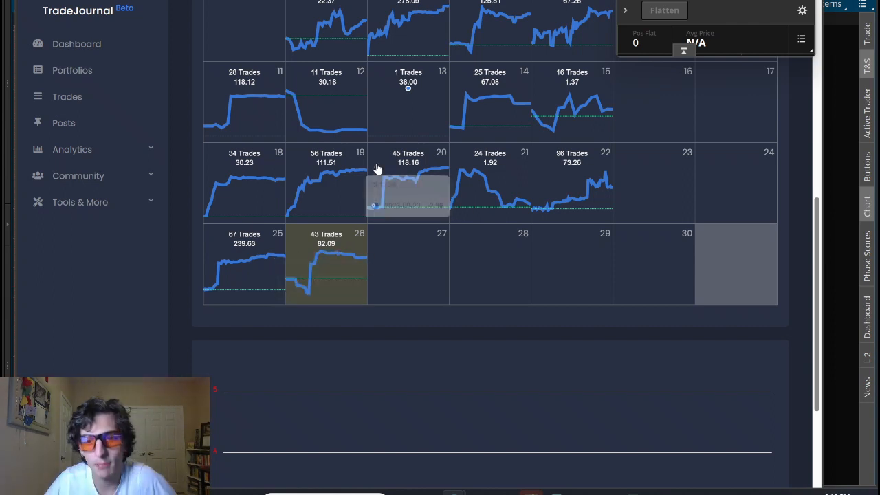